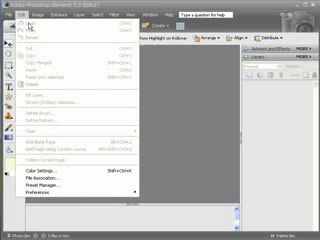
Start a new blank document named 'For Jennis' for the scrapbook layout
{"action": "left_click", "coordinate": [12, 16]}
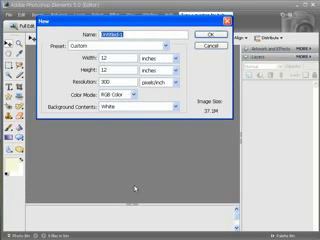
{"action": "type", "text": "For Jenni"}
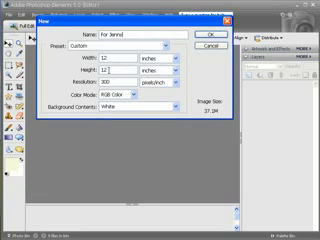
{"action": "type", "text": "s"}
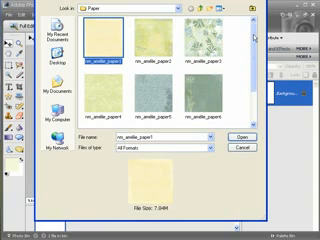
Open the green patterned paper file from the background papers folder
{"action": "scroll", "scroll_direction": "down", "scroll_amount": 3}
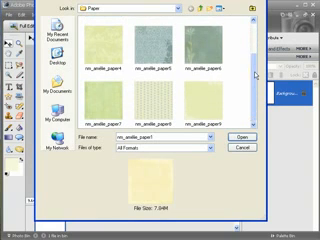
{"action": "left_click", "coordinate": [112, 96]}
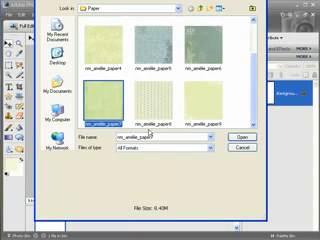
{"action": "left_click", "coordinate": [230, 136]}
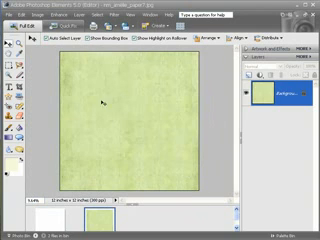
Bring the green paper into the editor as the layout background
{"action": "left_click", "coordinate": [12, 18]}
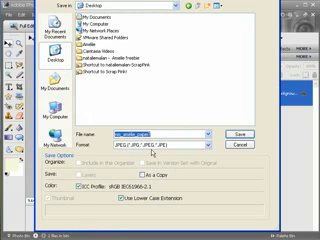
Save the layout document under the file name 'New L4'
{"action": "type", "text": "New L4"}
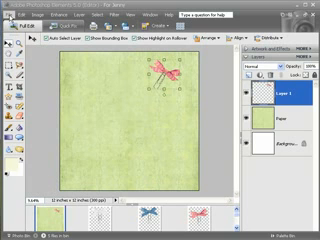
Select the pink paperclip layer to tilt and place it near the top
{"action": "left_click", "coordinate": [12, 6]}
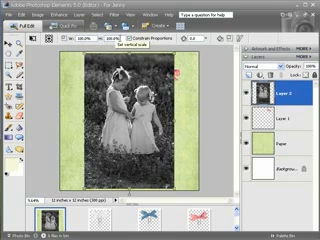
{"action": "mouse_move", "coordinate": [90, 40]}
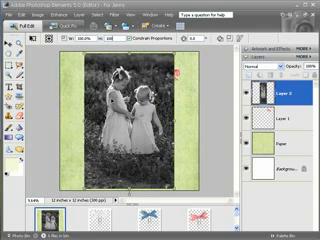
{"action": "mouse_move", "coordinate": [70, 48]}
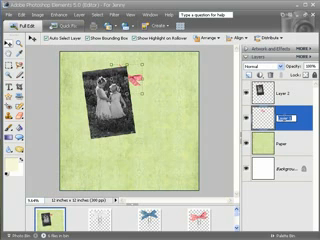
Commit the shrunken, tilted photo in the upper-left of the paper
{"action": "double_click", "coordinate": [290, 112]}
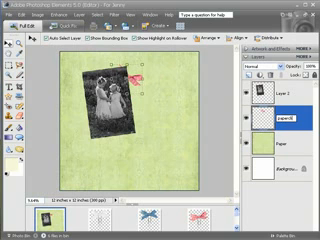